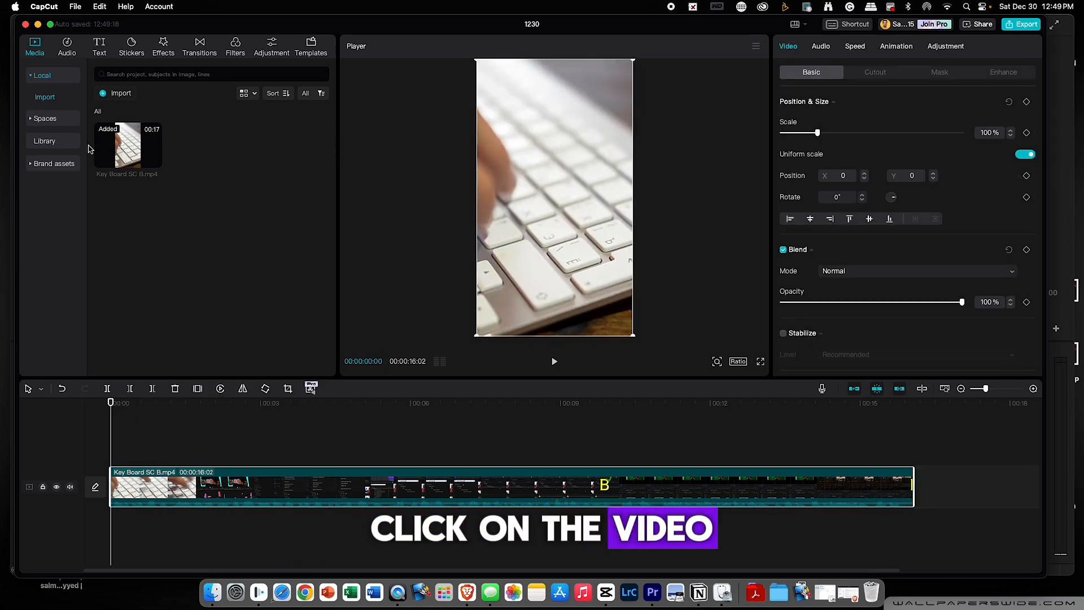
Select the keyboard clip and start Auto captions with English as the spoken language.
{"action": "left_click", "coordinate": [99, 46]}
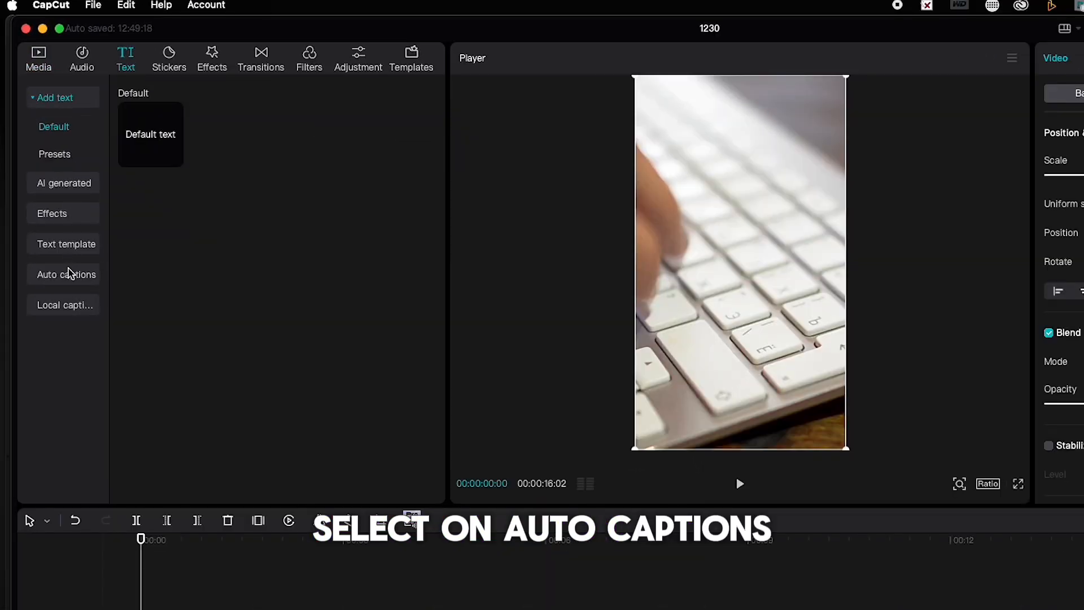
{"action": "left_click", "coordinate": [66, 273]}
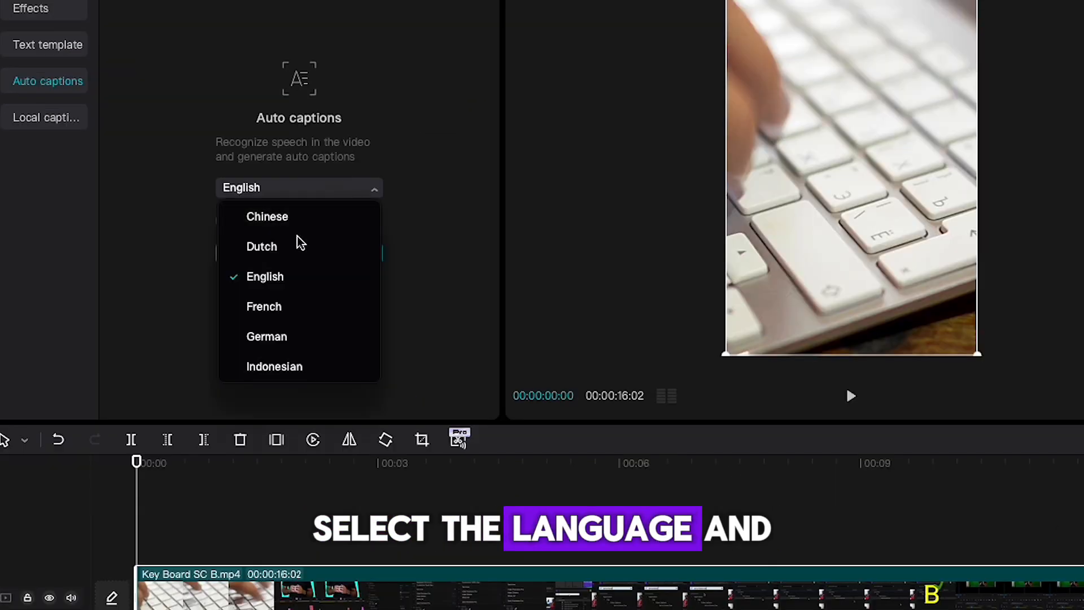
{"action": "left_click", "coordinate": [211, 272]}
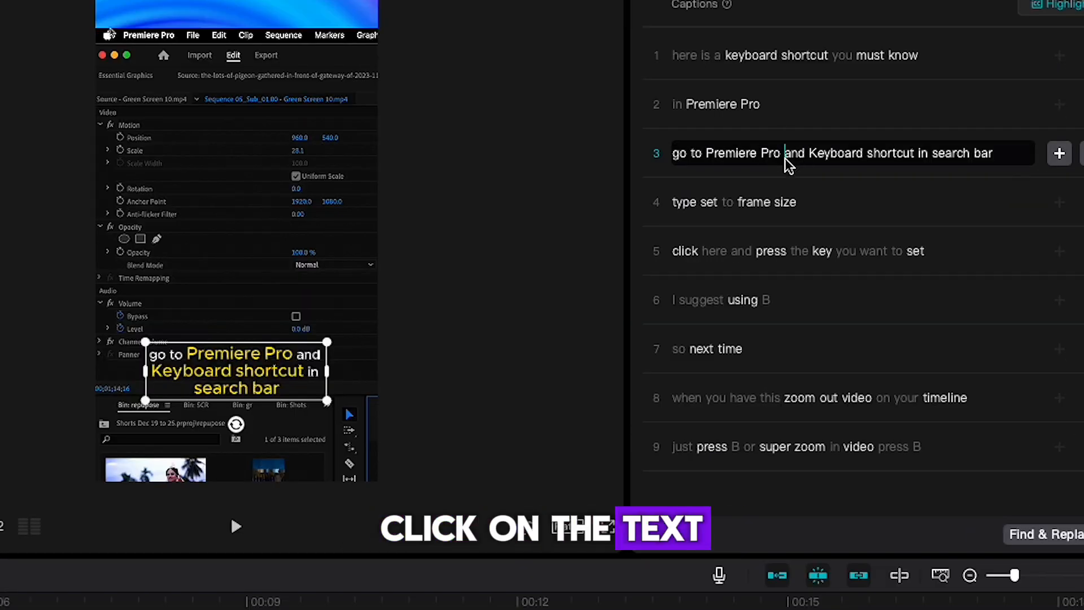
Split the third caption into shorter lines and apply an uppercase highlighted-word text template.
{"action": "left_click", "coordinate": [148, 35]}
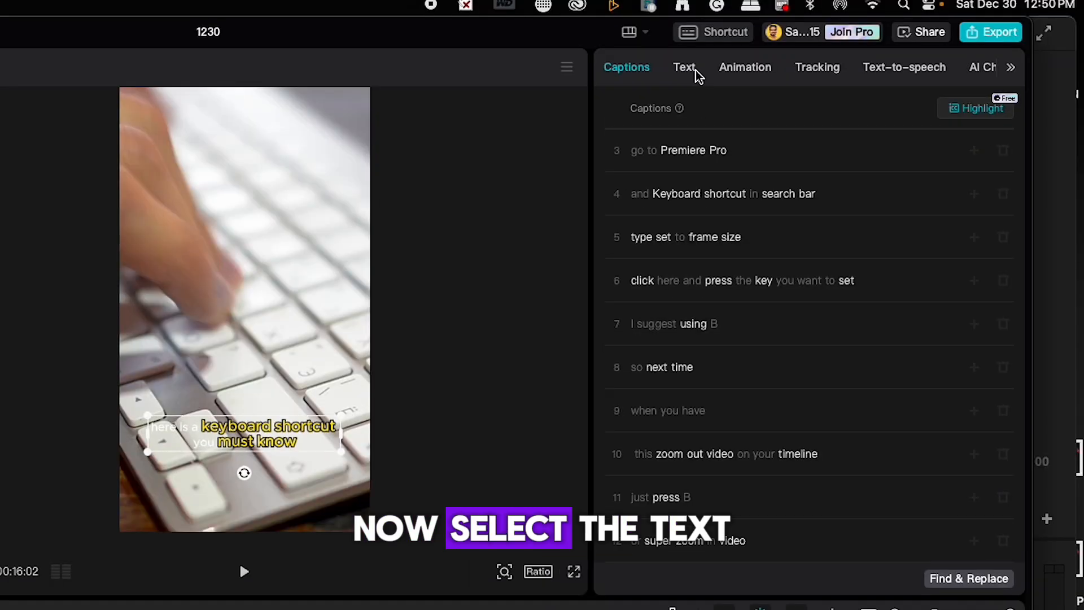
{"action": "left_click", "coordinate": [684, 67]}
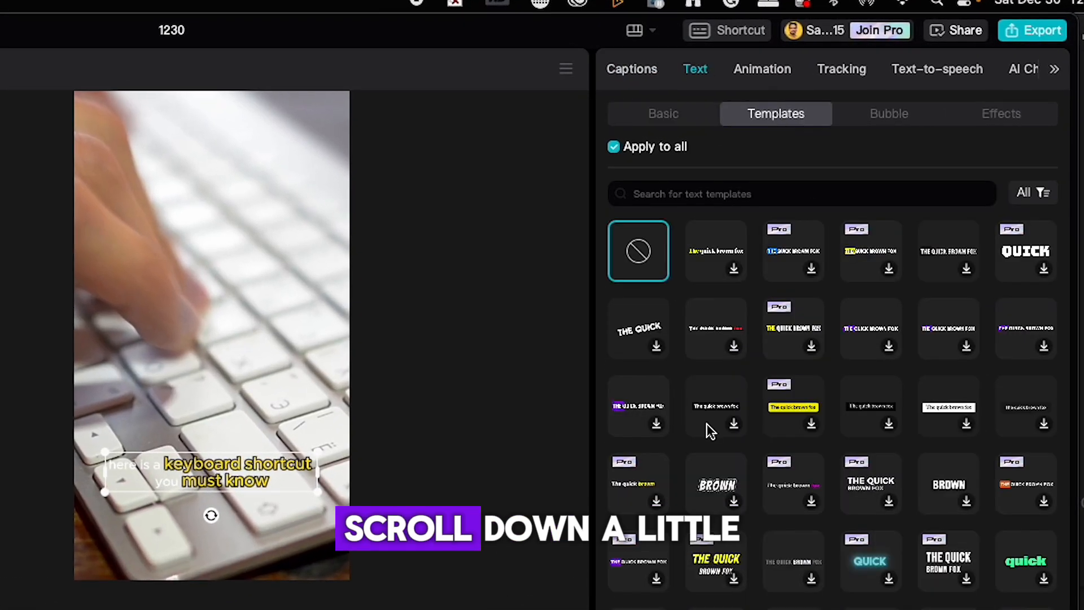
{"action": "left_click", "coordinate": [870, 328]}
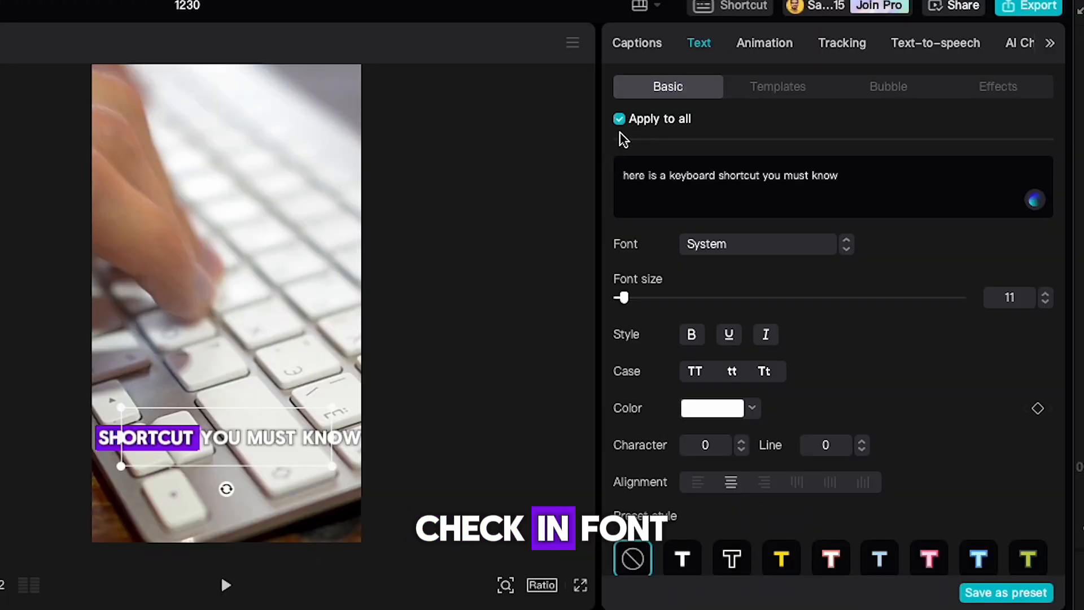
Set all captions to FredokaOne-Regular and pick a new text colour.
{"action": "left_click", "coordinate": [756, 244]}
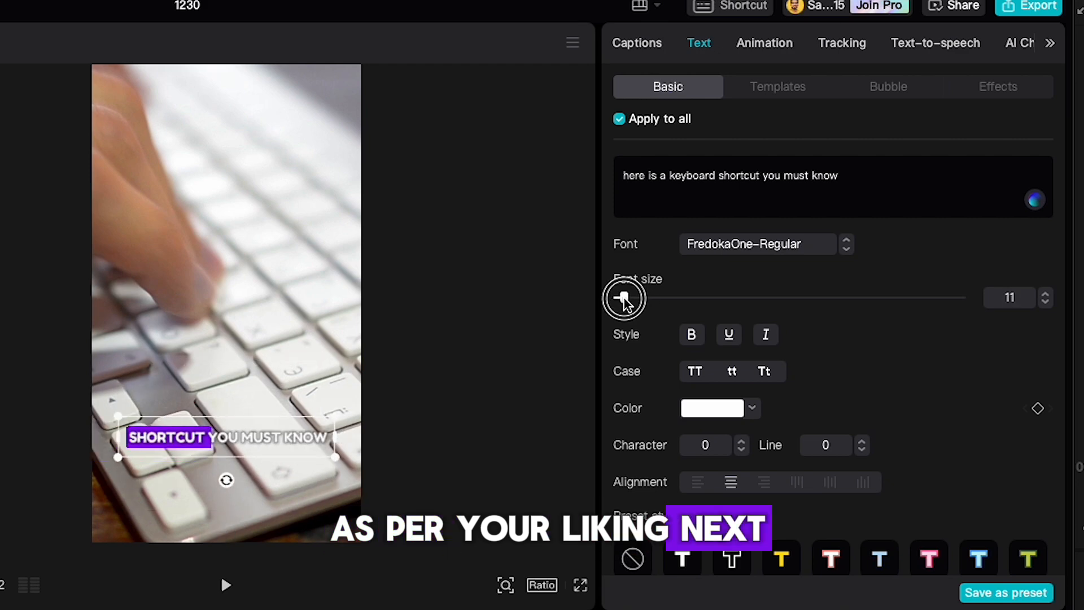
{"action": "left_click", "coordinate": [713, 408]}
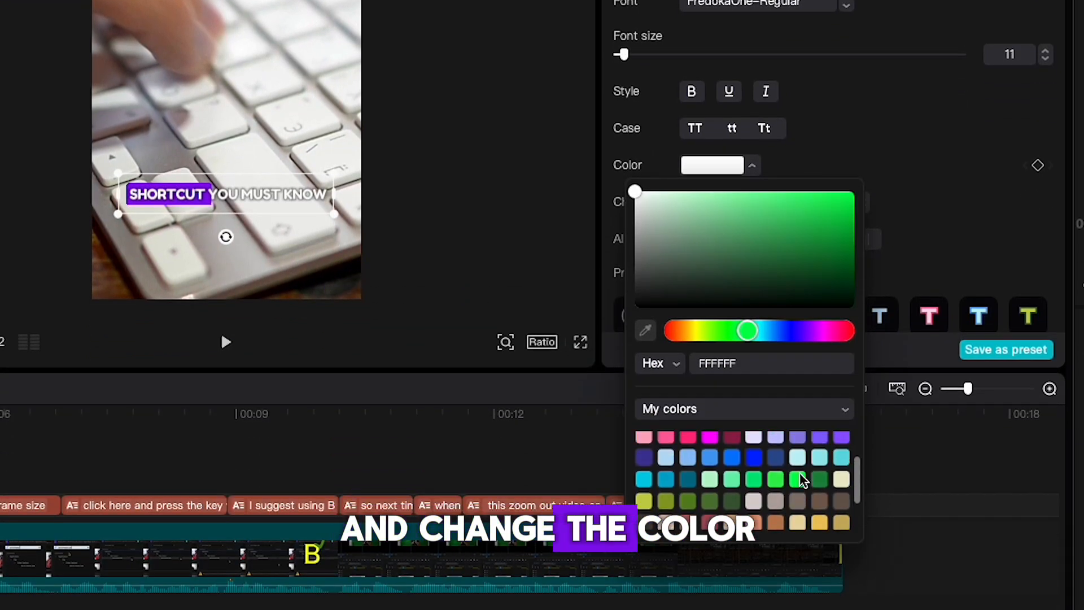
{"action": "left_click", "coordinate": [775, 479]}
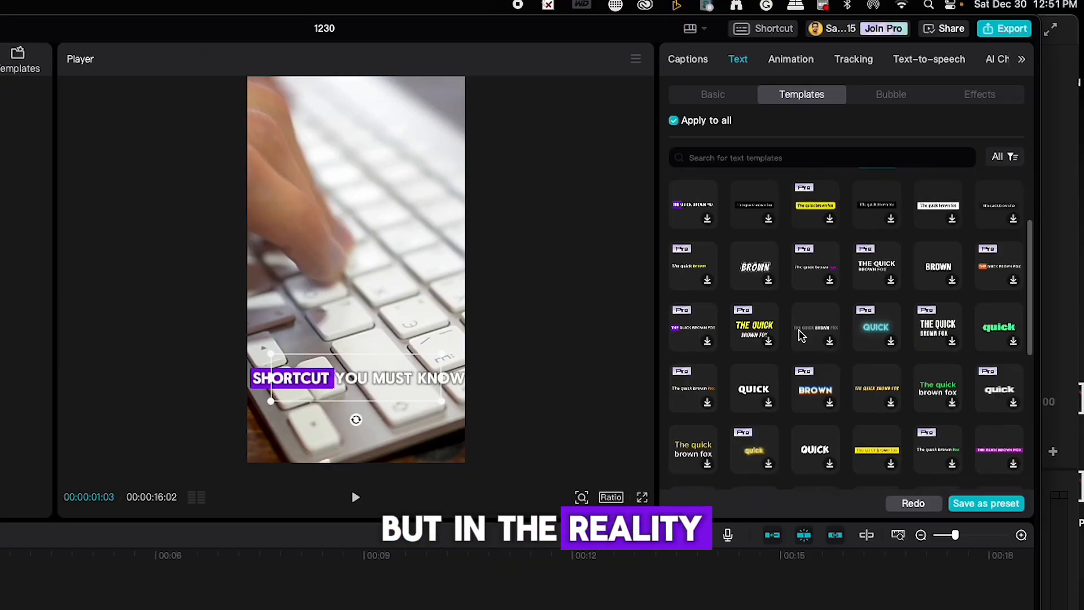
Scroll through the text template grid to browse alternative caption looks.
{"action": "scroll", "scroll_direction": "down", "scroll_amount": 3}
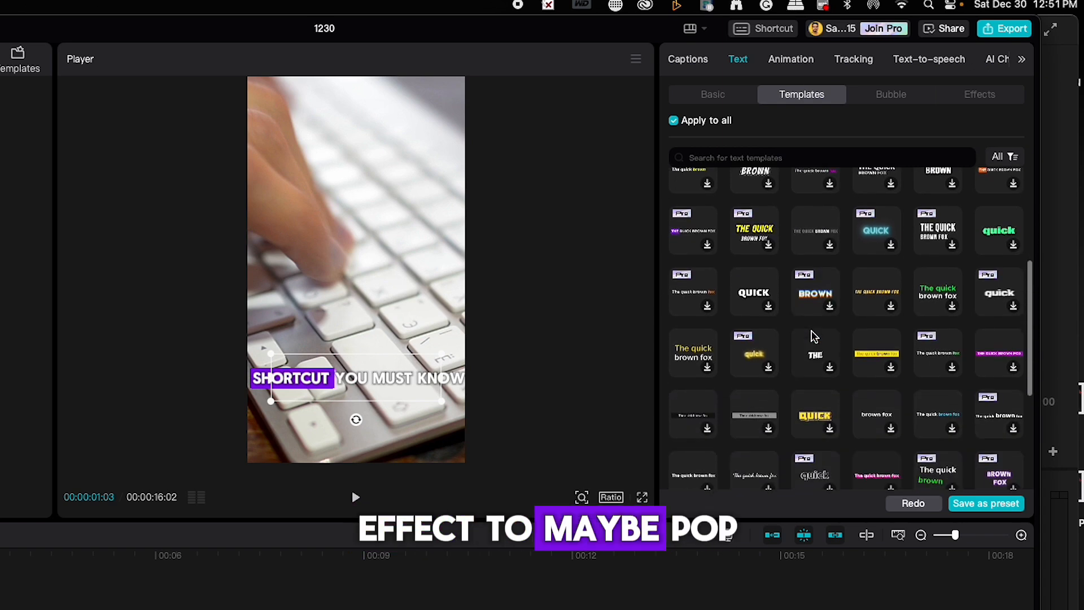
{"action": "scroll", "scroll_direction": "down", "scroll_amount": 3}
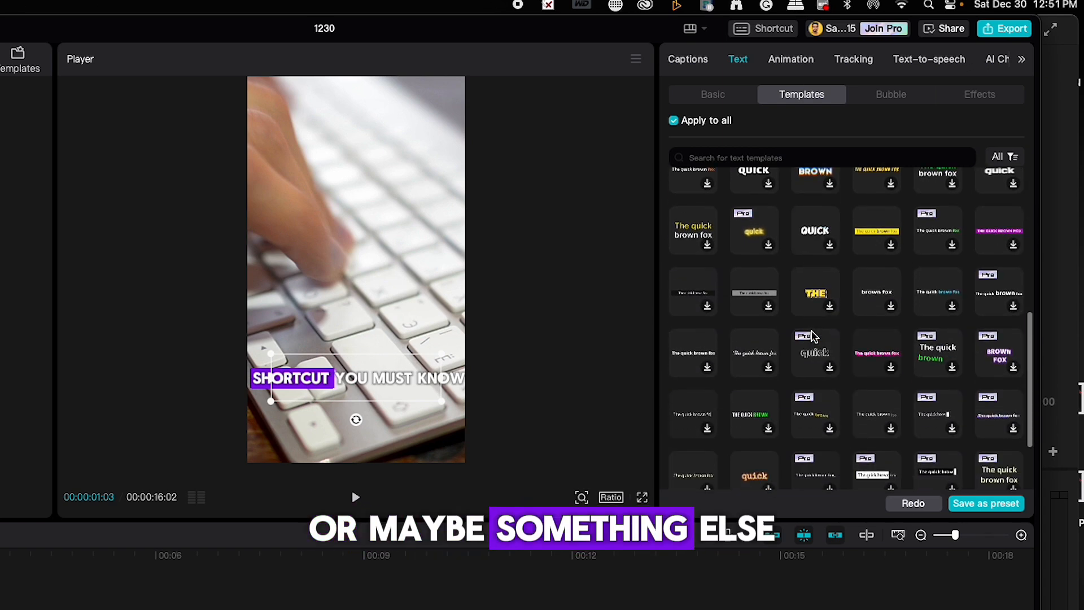